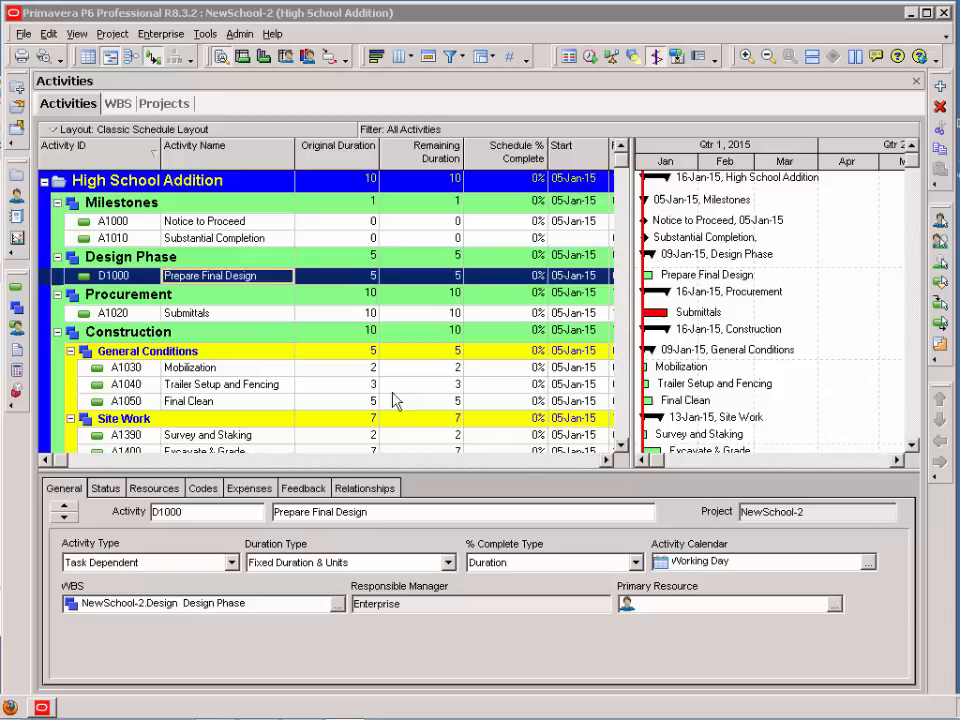
pyautogui.moveTo(823, 360)
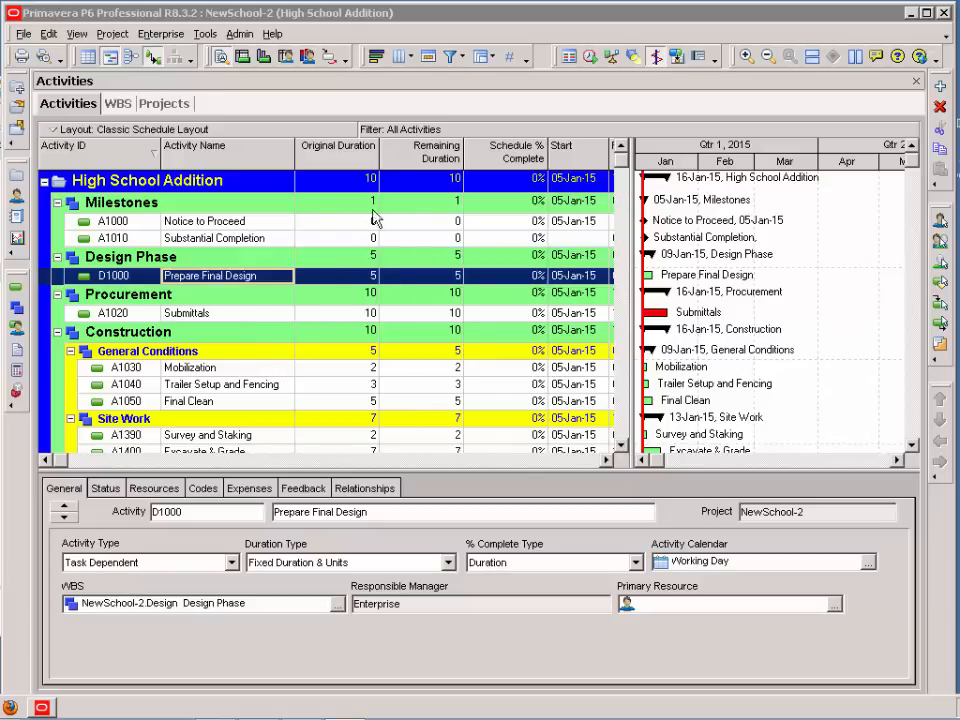
pyautogui.moveTo(723, 363)
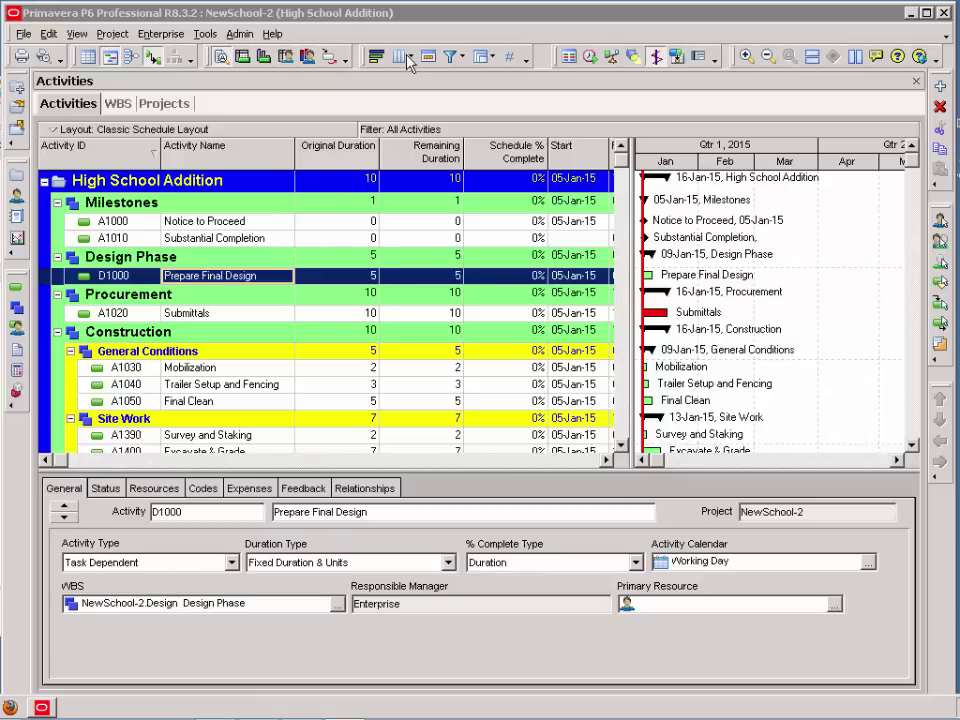
# Remove Remaining Duration and Schedule % Complete from the displayed columns and apply, then select Original Duration.
pyautogui.click(77, 33)
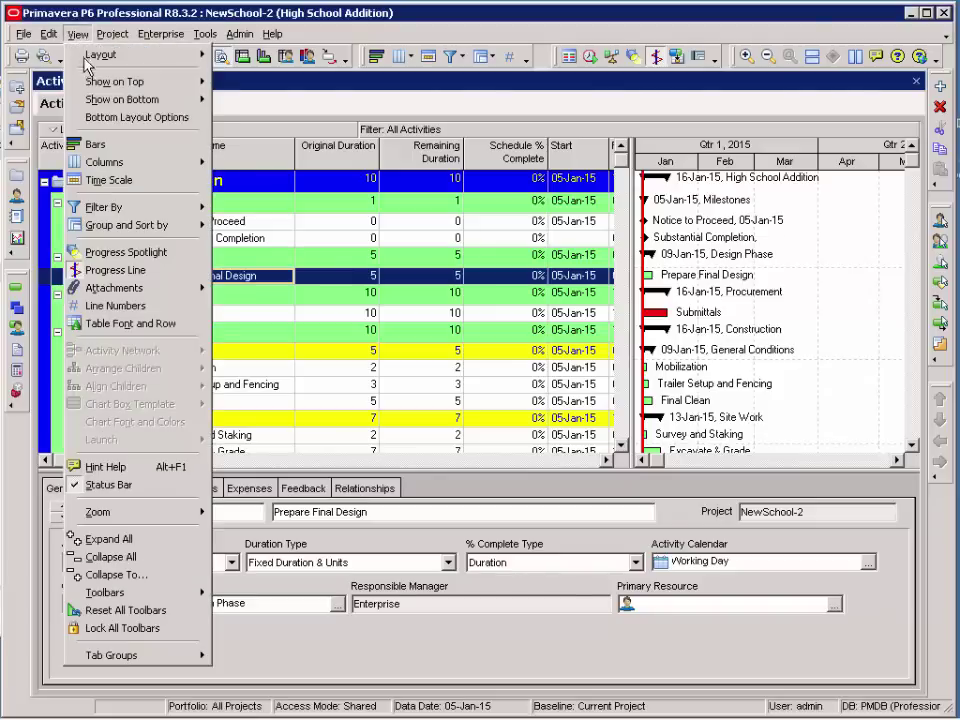
pyautogui.click(105, 162)
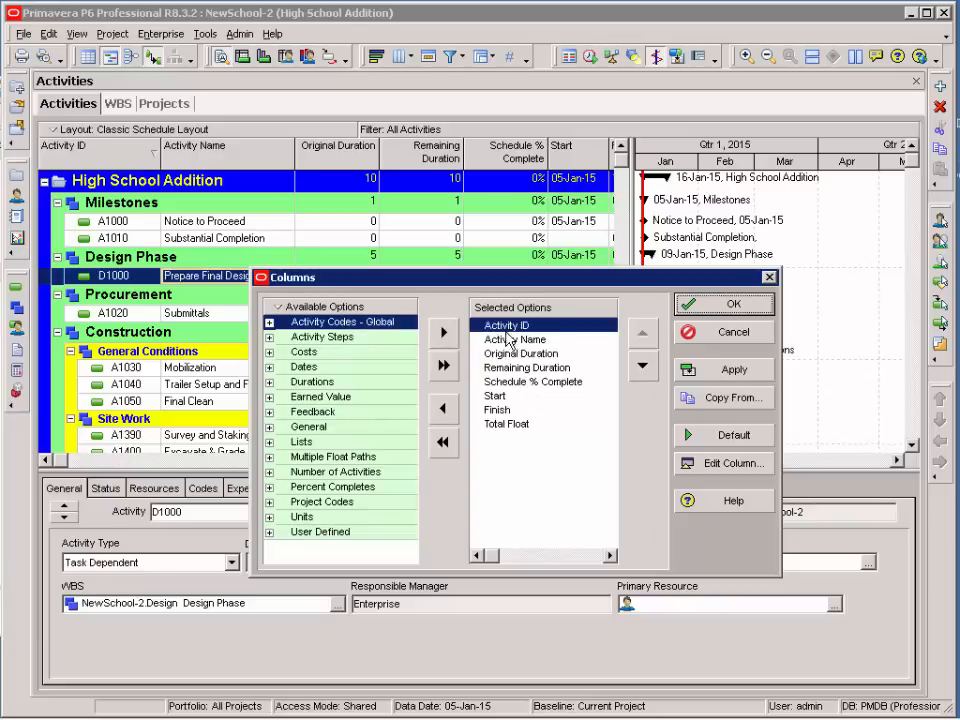
pyautogui.moveTo(501, 440)
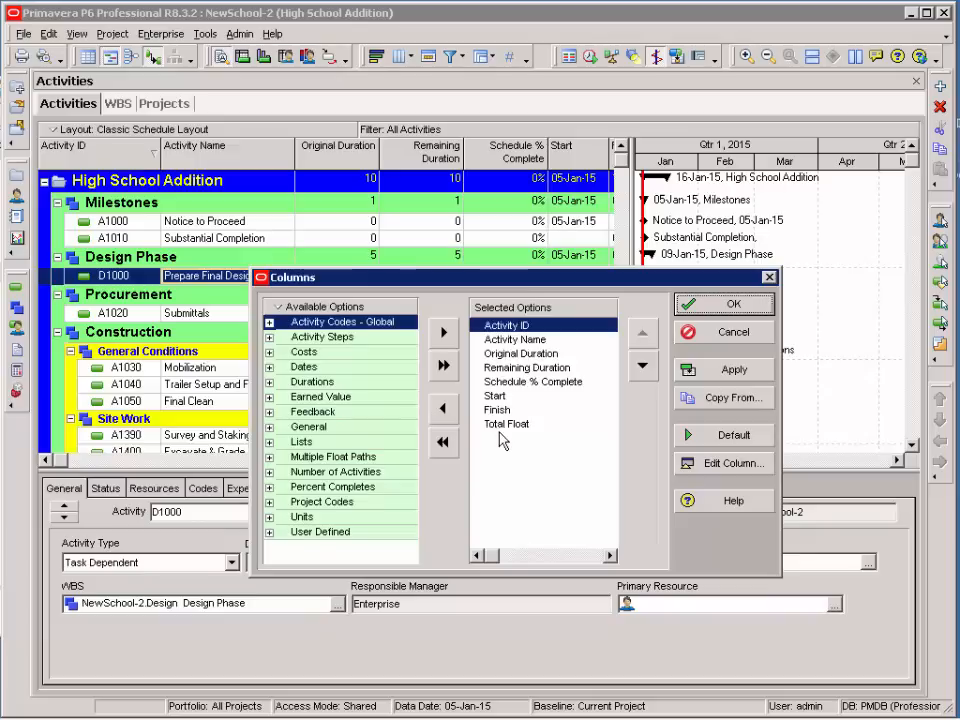
pyautogui.click(527, 367)
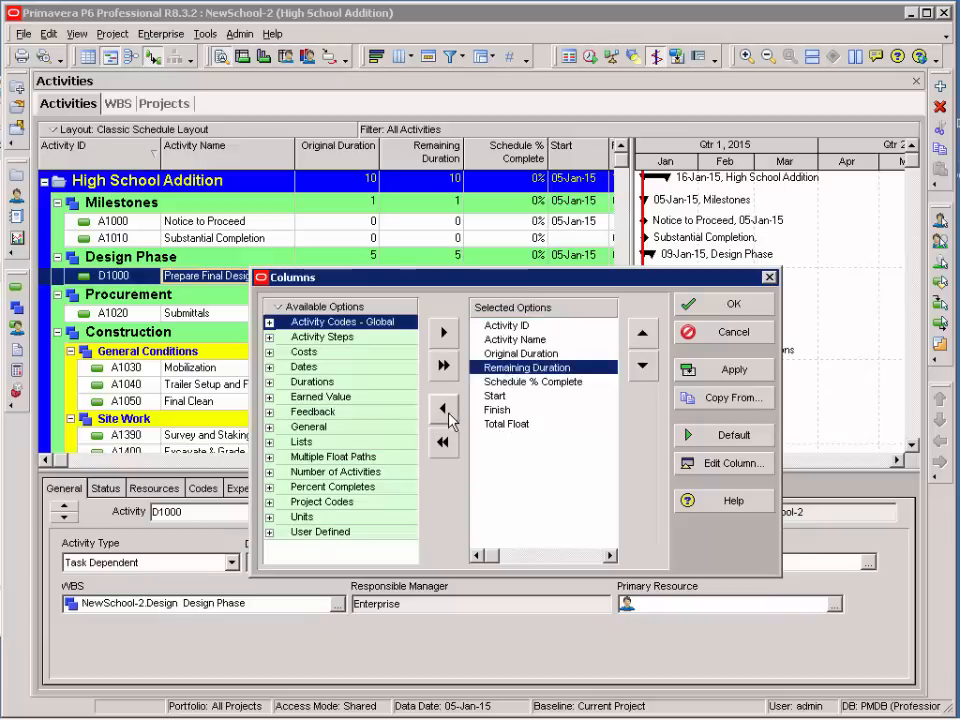
pyautogui.moveTo(444, 409)
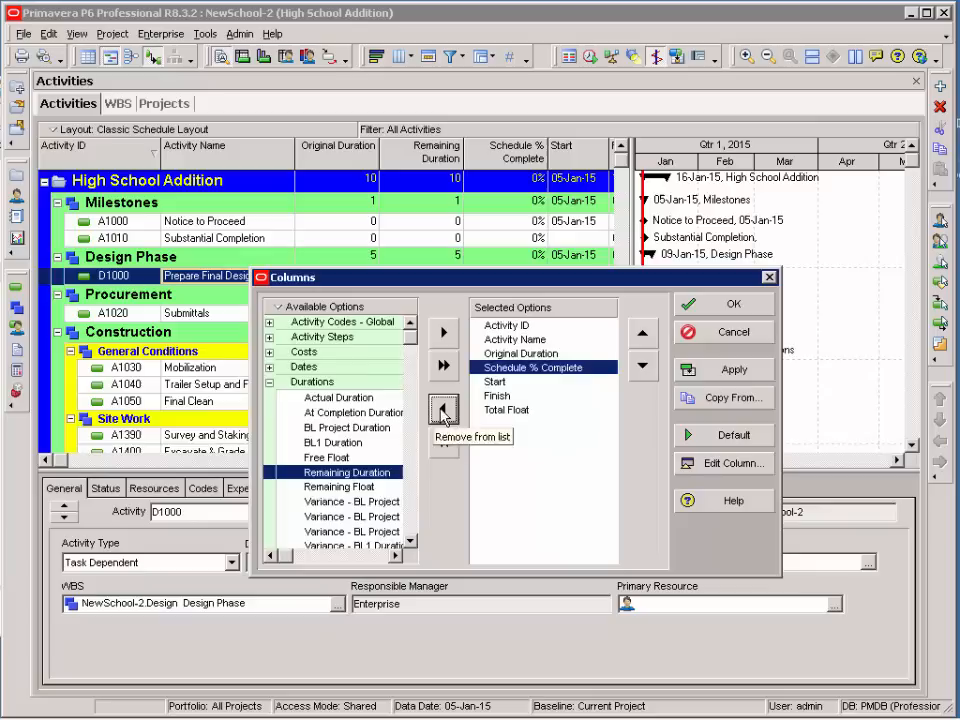
pyautogui.click(443, 409)
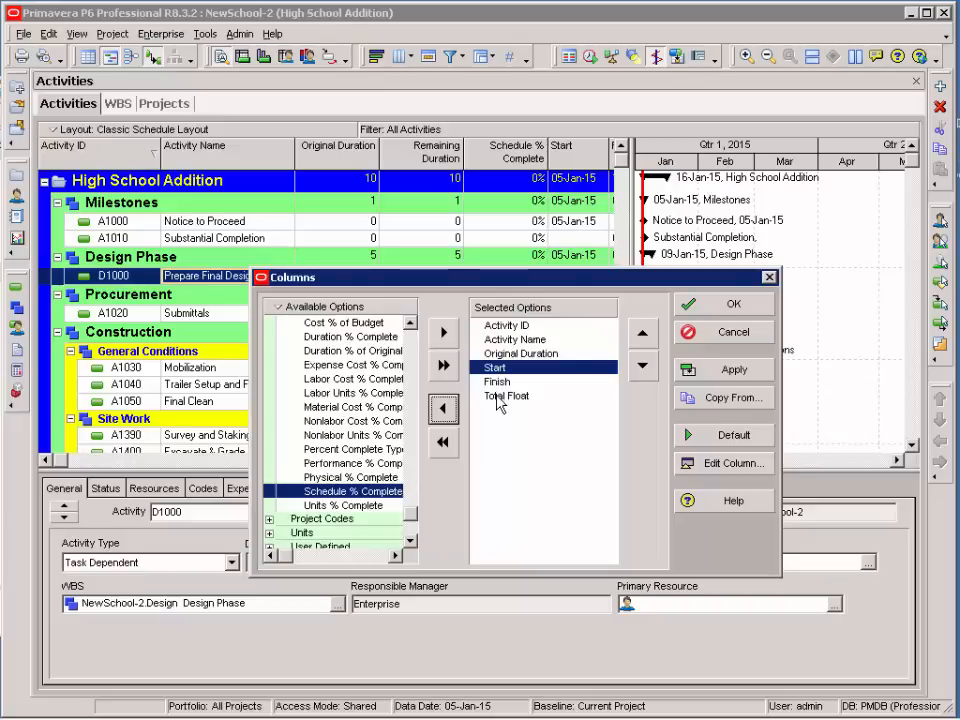
pyautogui.click(733, 369)
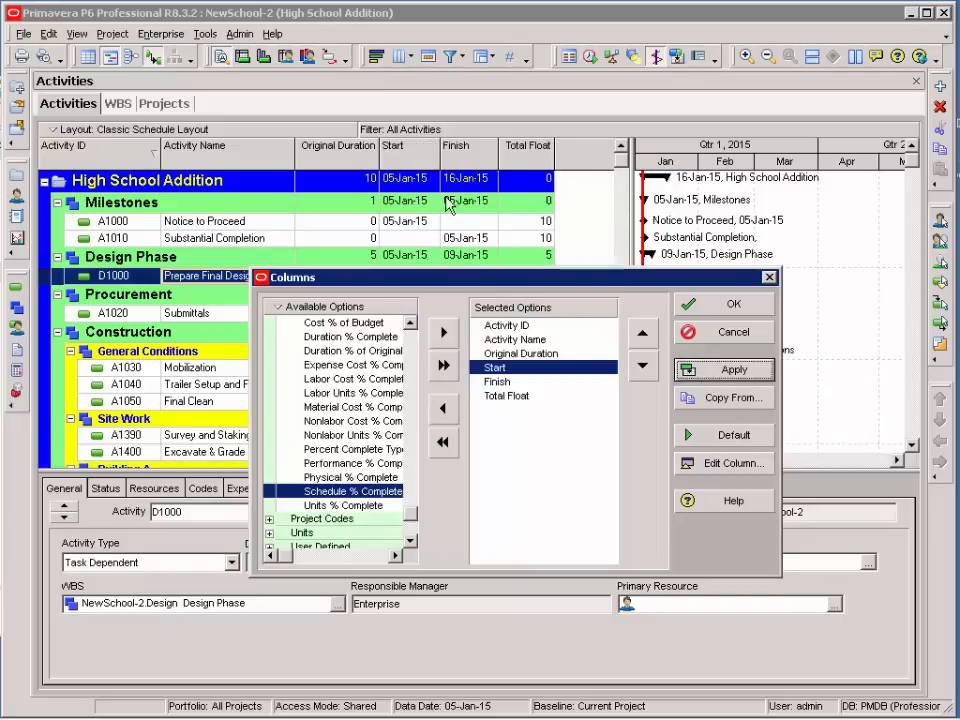
pyautogui.moveTo(145, 140)
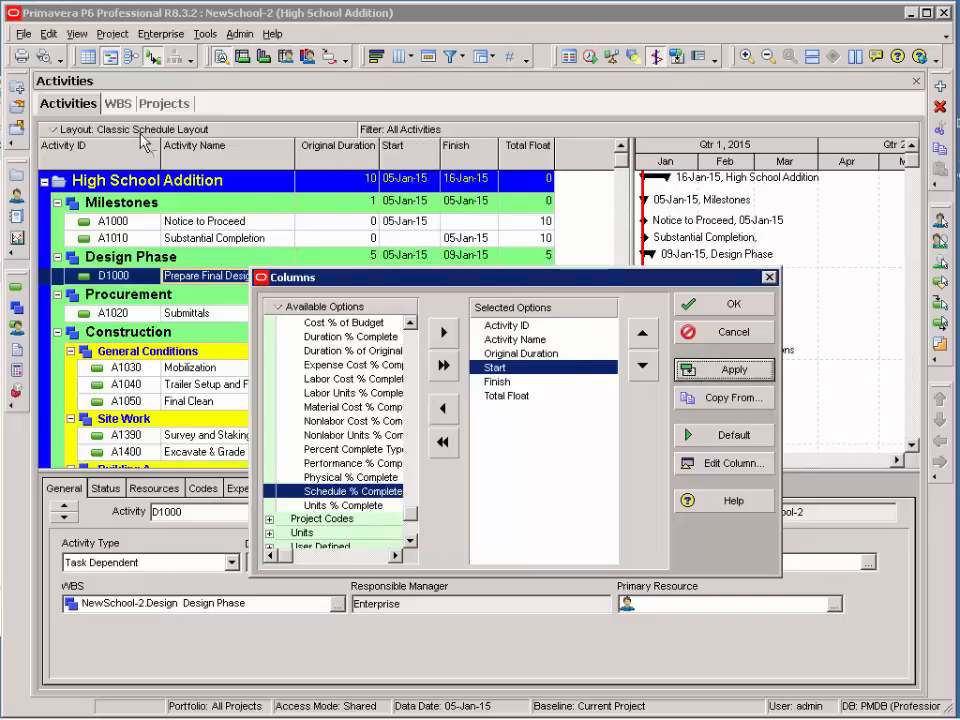
pyautogui.moveTo(603, 415)
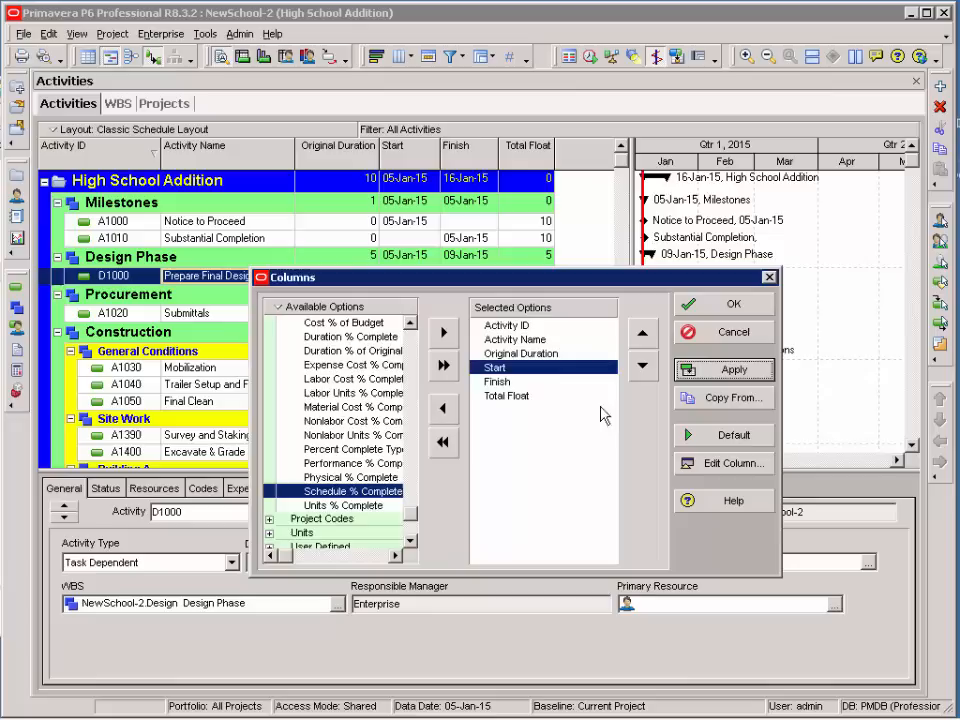
pyautogui.click(521, 353)
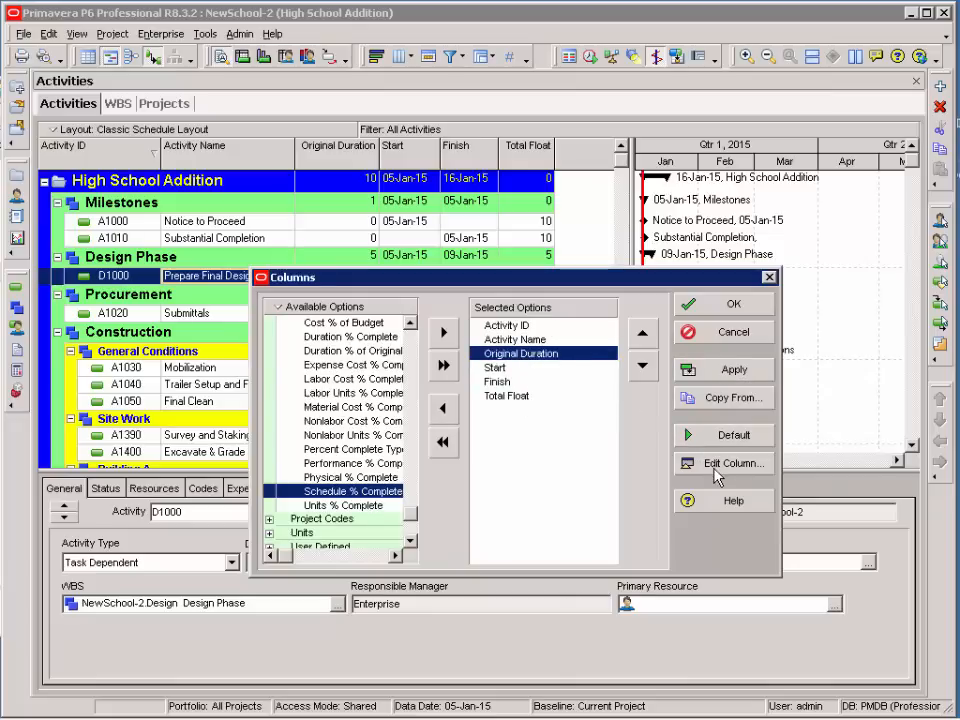
# Retitle the Original Duration column to 'Orig Dur' via Edit Column.
pyautogui.click(733, 463)
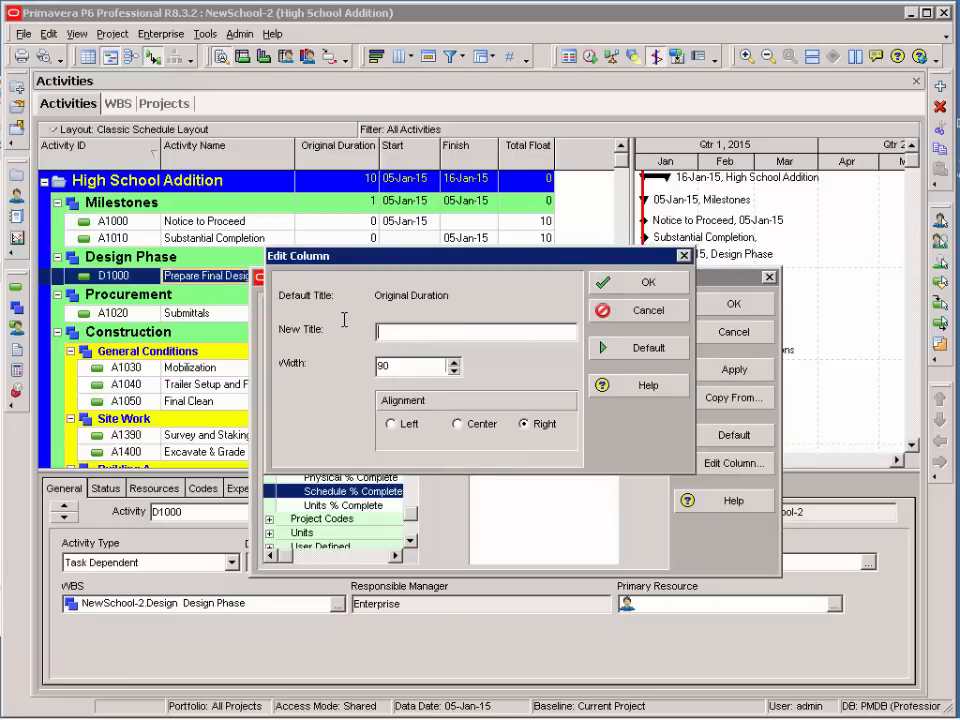
pyautogui.write('Orig Dur')
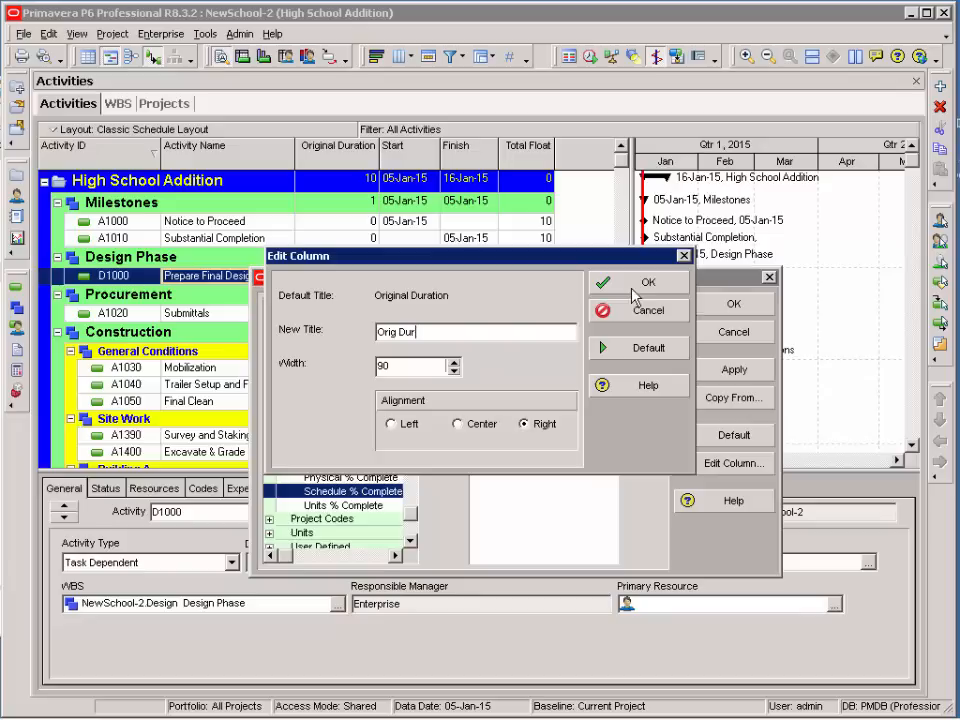
pyautogui.click(648, 282)
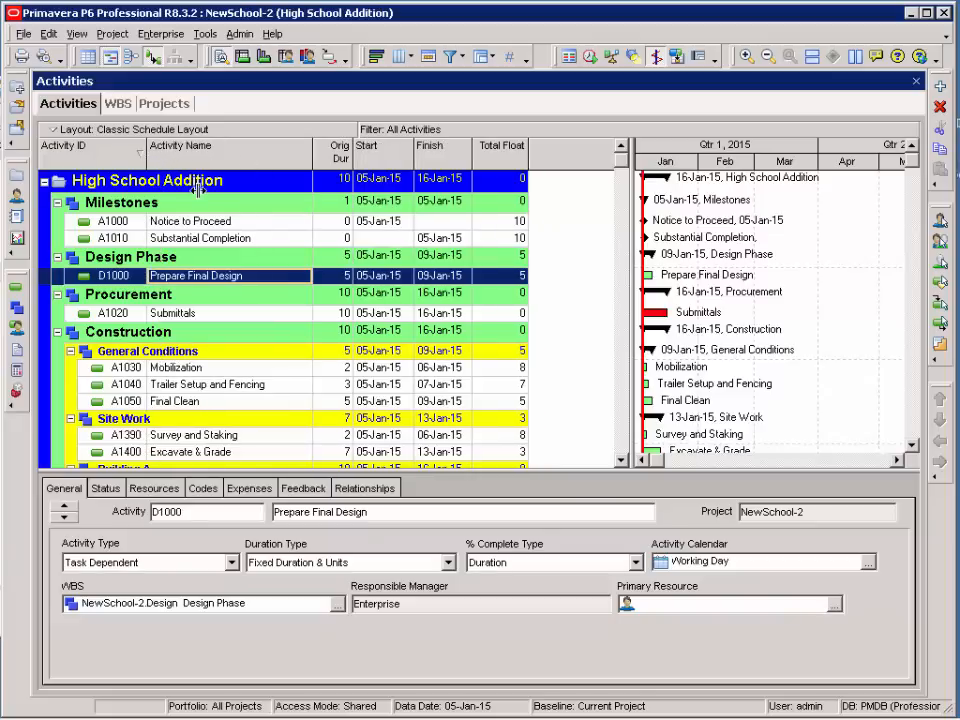
pyautogui.moveTo(315, 240)
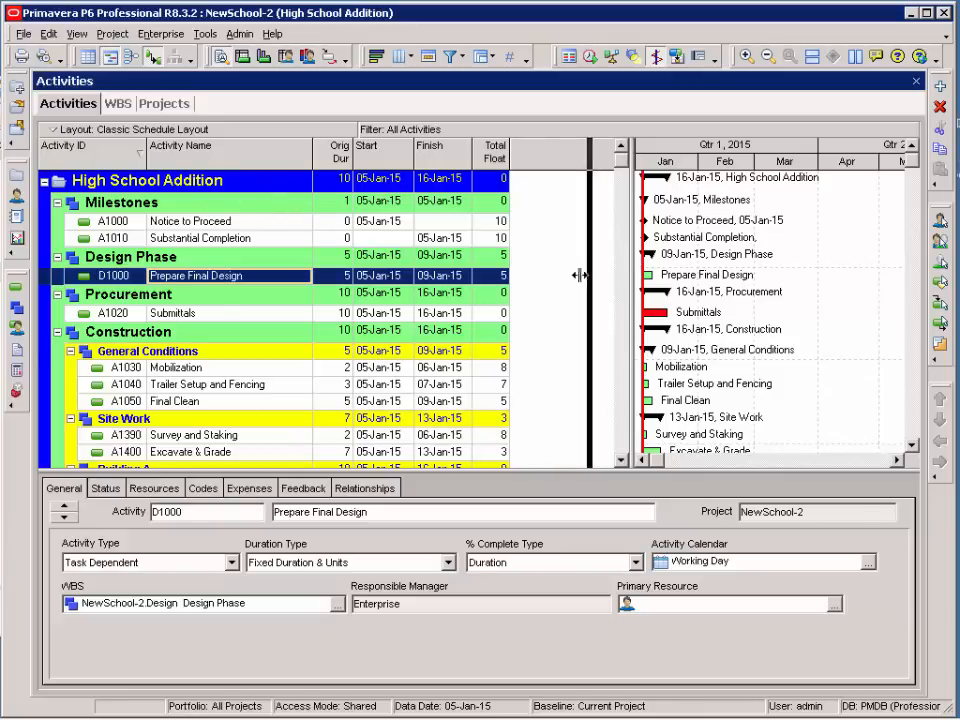
# Drag the table/Gantt splitter left to widen the bar chart and scroll the timescale to January.
pyautogui.moveTo(580, 275); pyautogui.dragTo(525, 275)
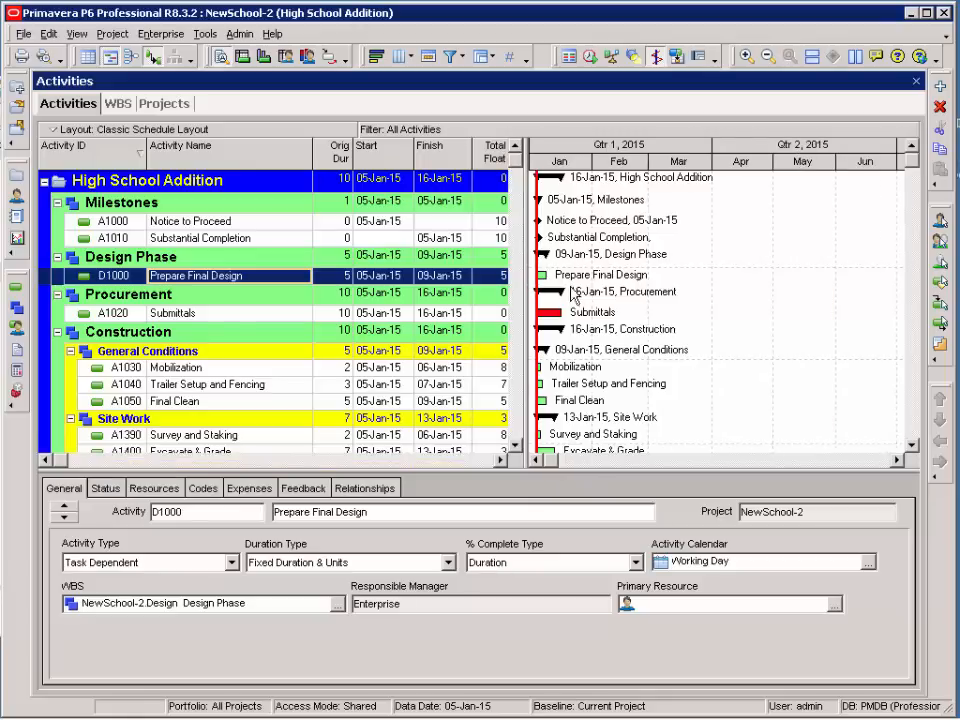
pyautogui.moveTo(698, 230)
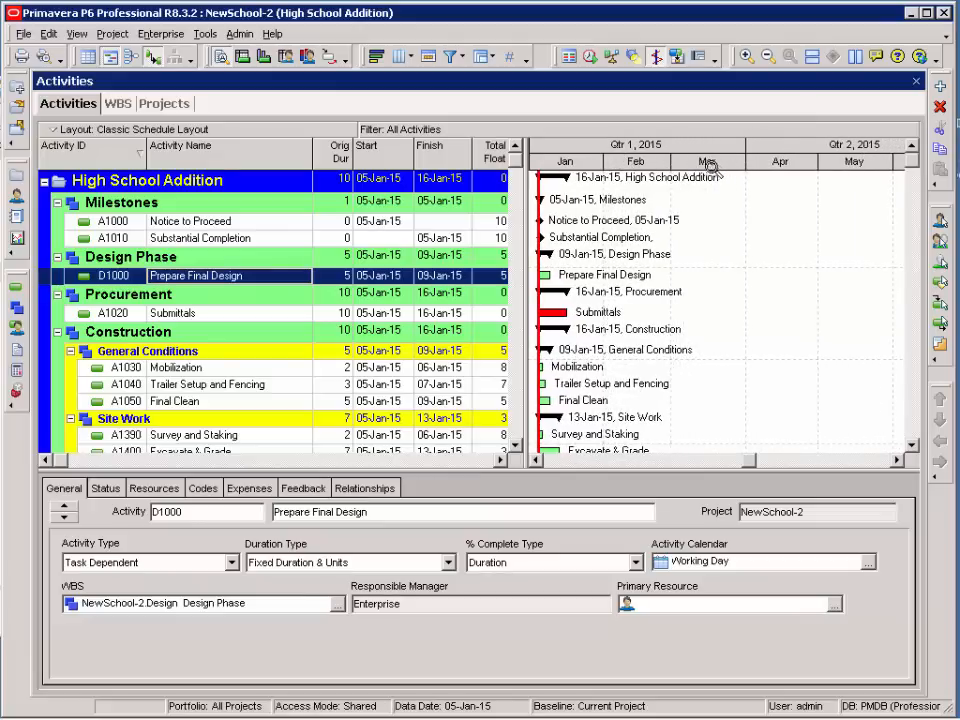
pyautogui.moveTo(705, 165)
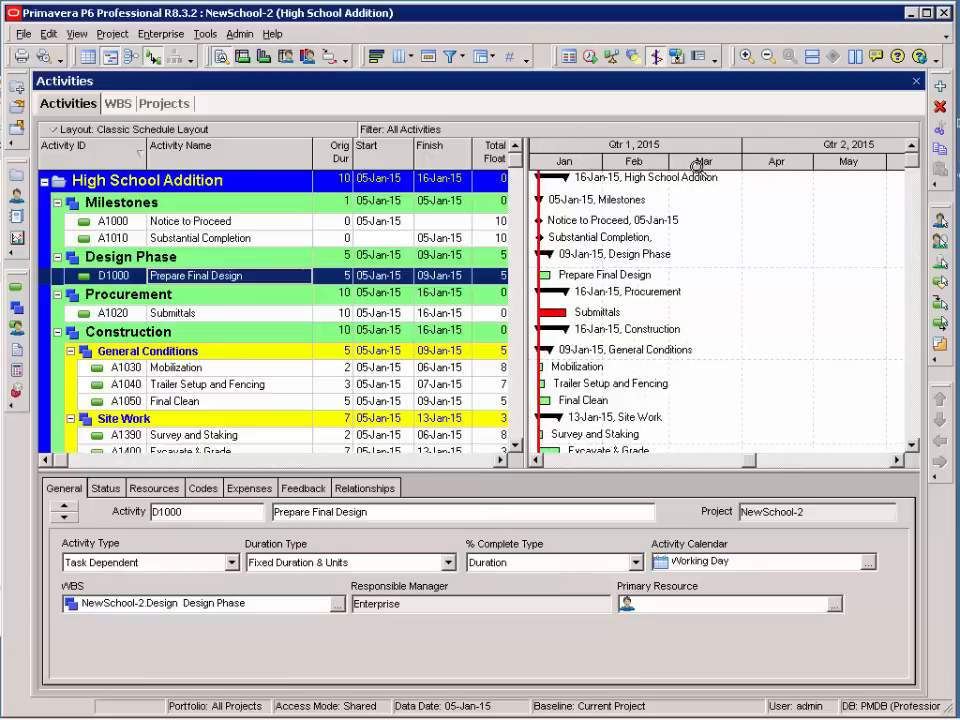
pyautogui.hscroll(-3)
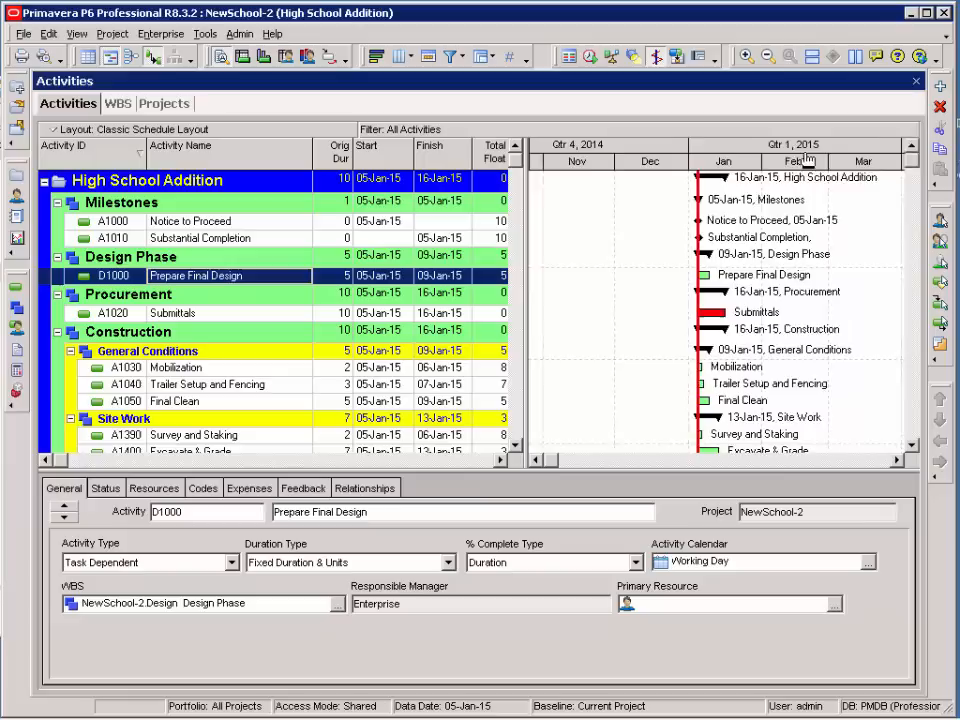
pyautogui.hscroll(3)
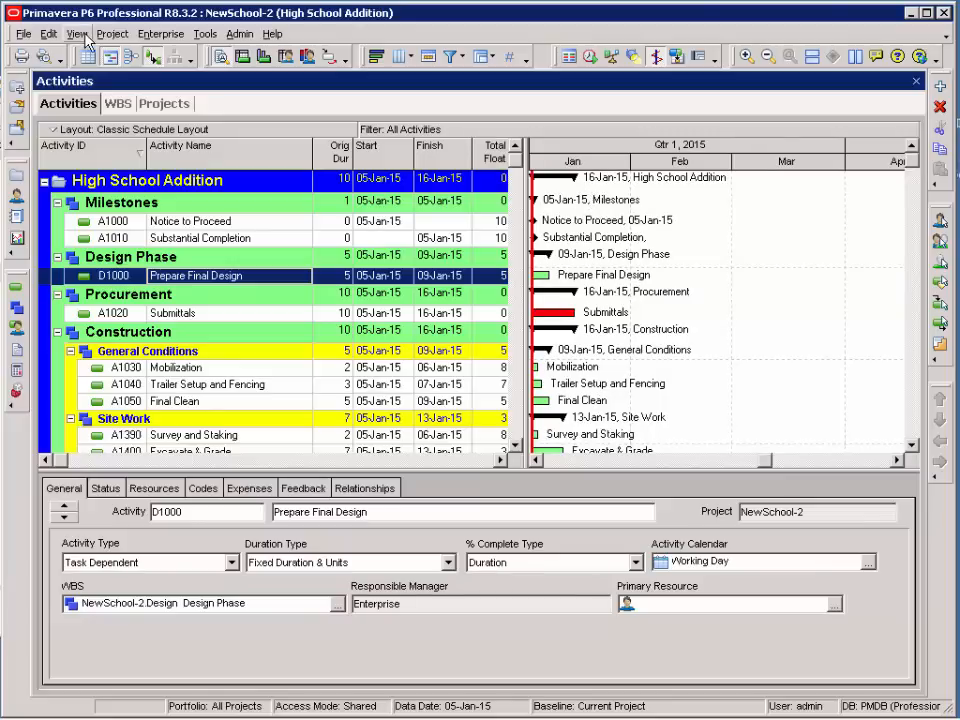
# In the Bars dialog, uncheck Display for the summary bar so only activity and milestone bars show.
pyautogui.click(77, 33)
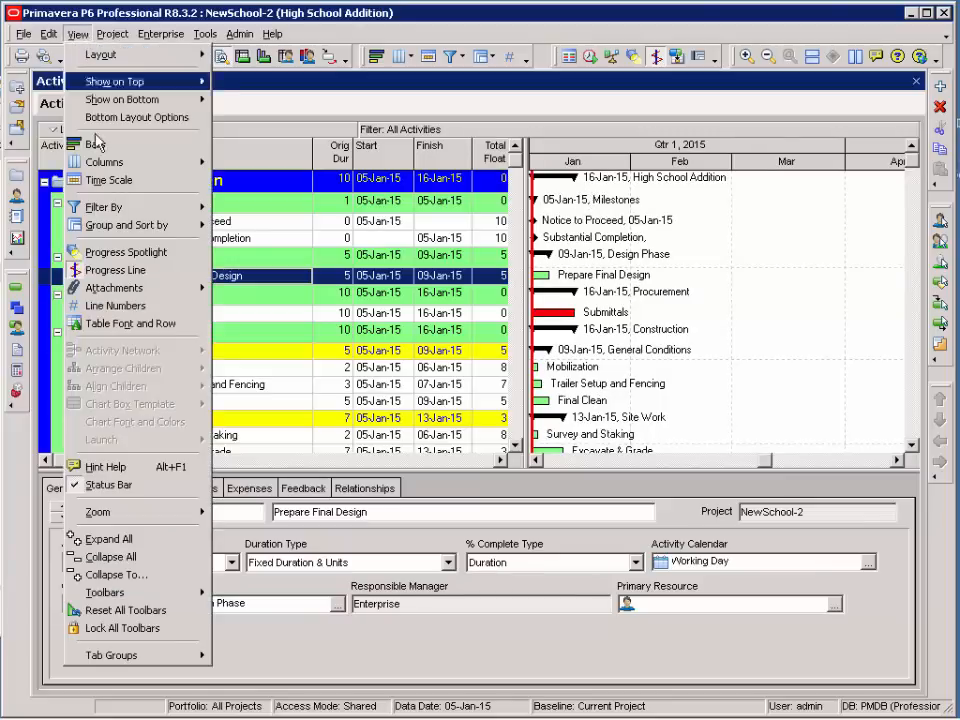
pyautogui.moveTo(95, 144)
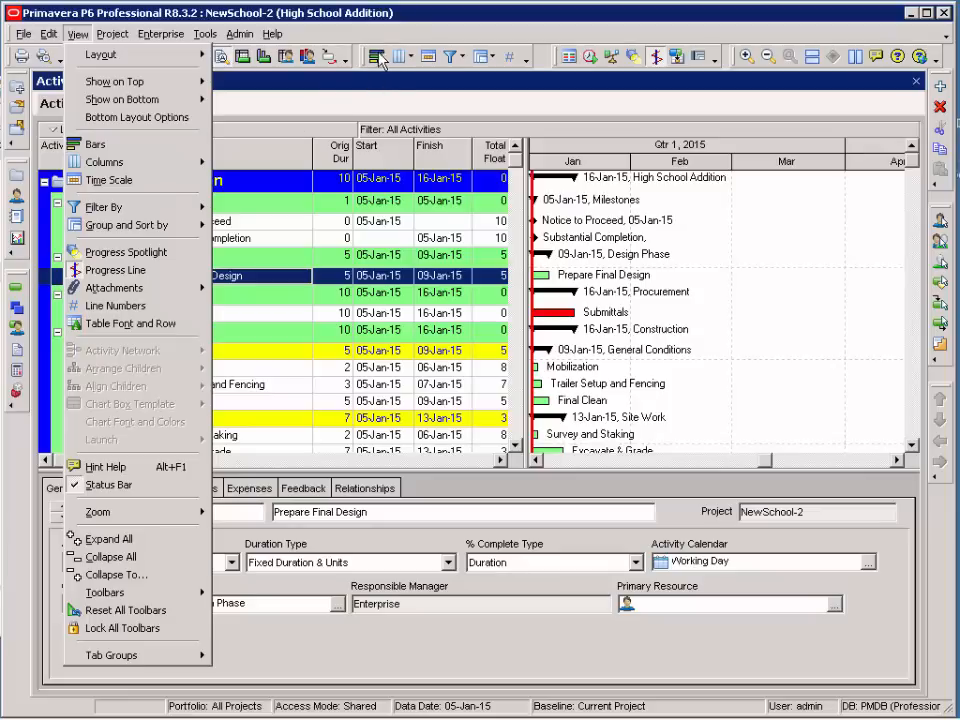
pyautogui.click(95, 144)
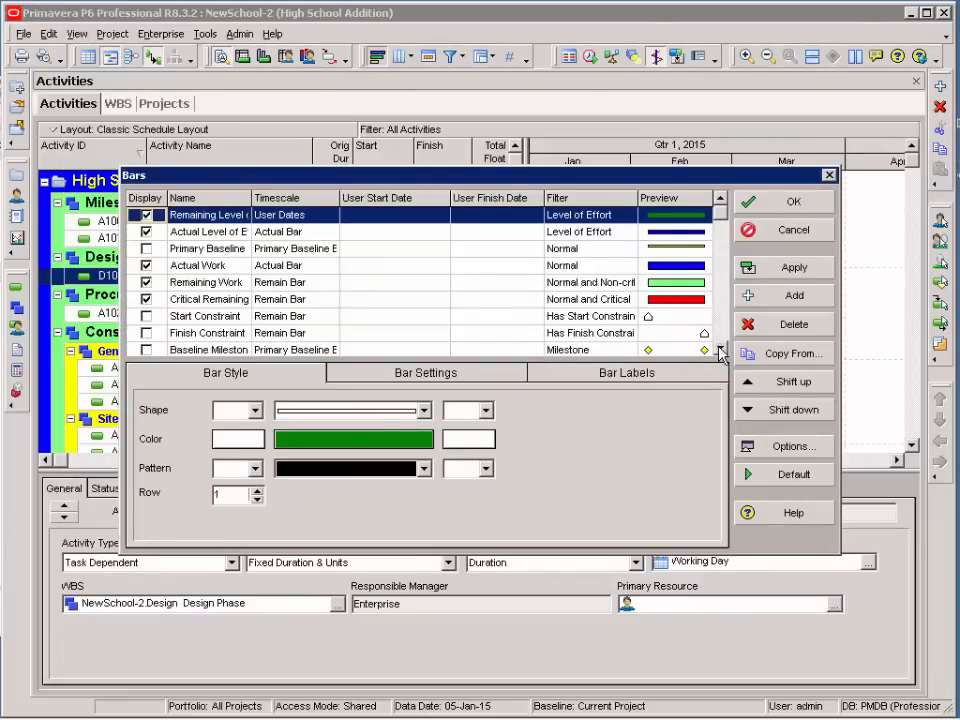
pyautogui.scroll(-3)
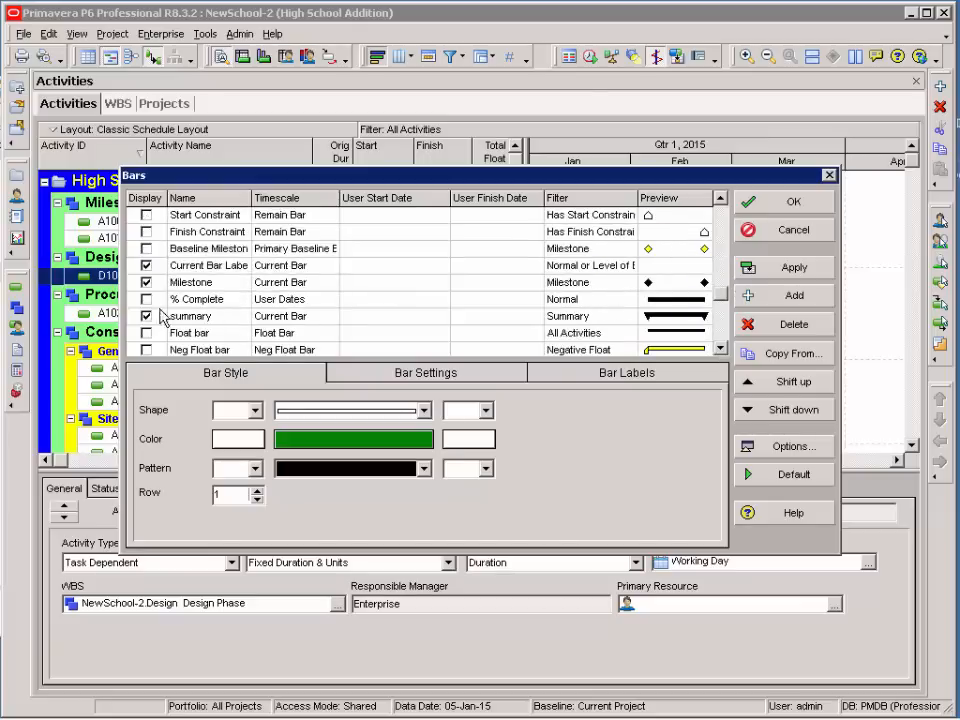
pyautogui.click(146, 316)
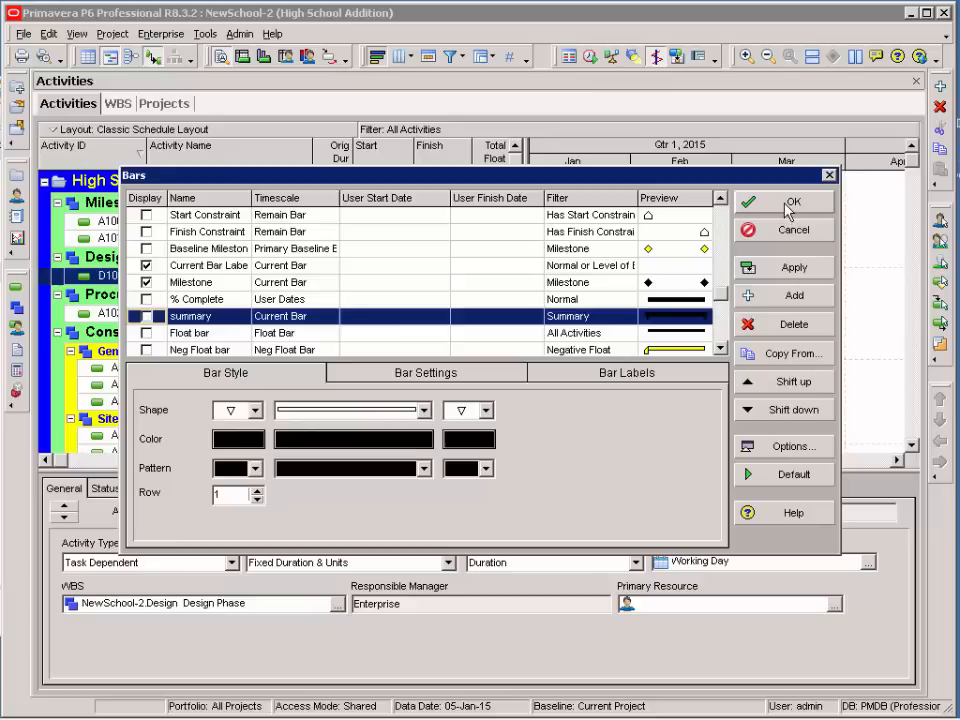
pyautogui.click(784, 202)
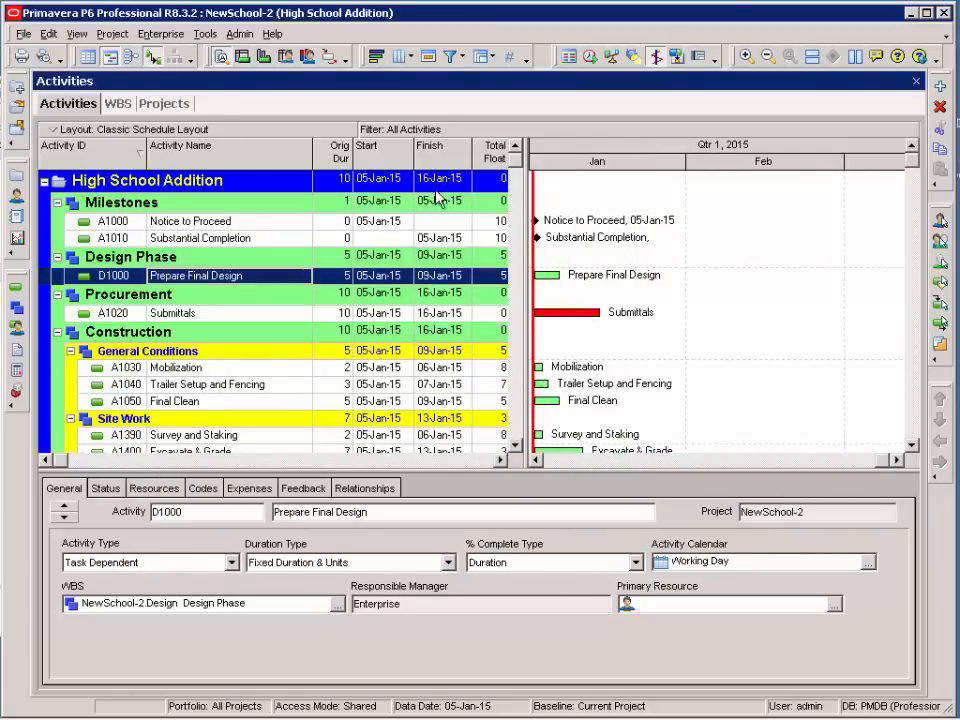
pyautogui.click(77, 33)
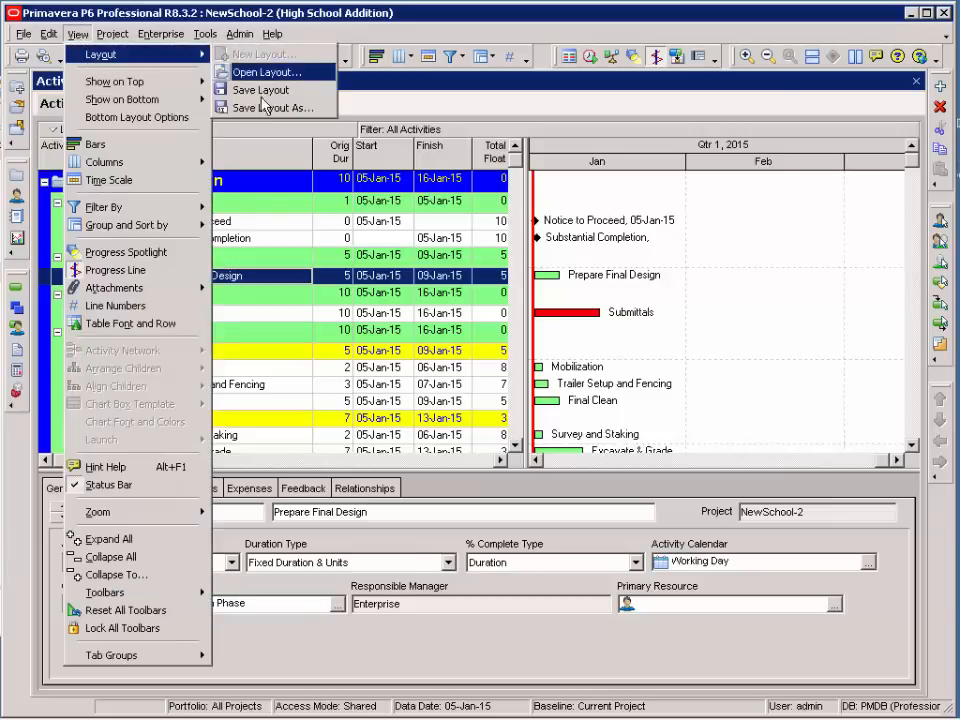
# Save the layout as 'Detail Bar Chart' with Available To set to Current User.
pyautogui.click(267, 107)
pyautogui.write('Detail Bar Chart')
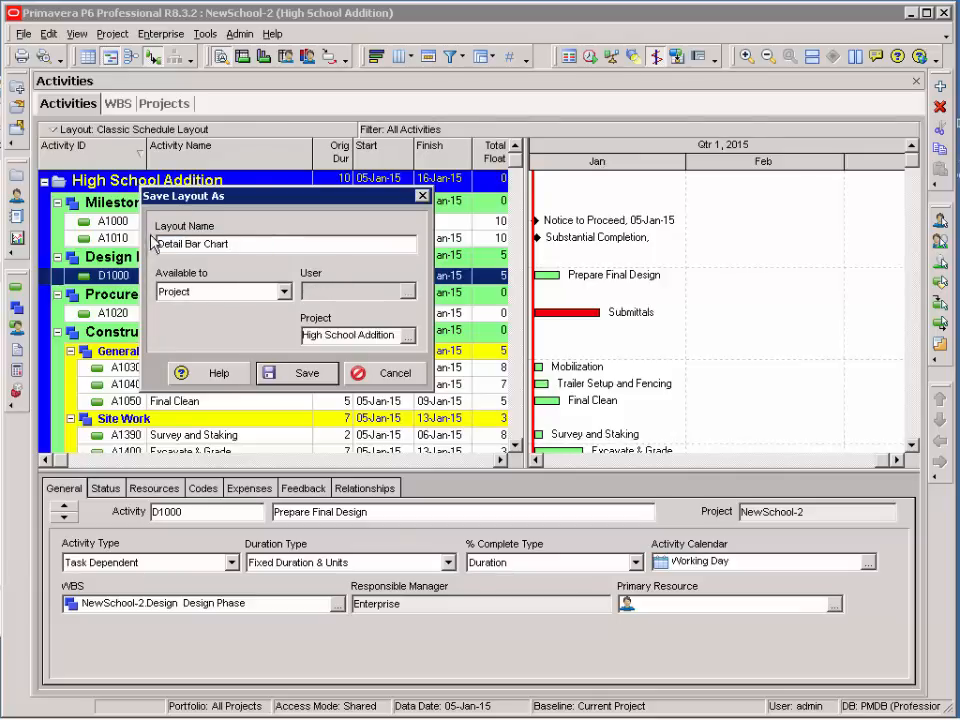
pyautogui.moveTo(275, 288)
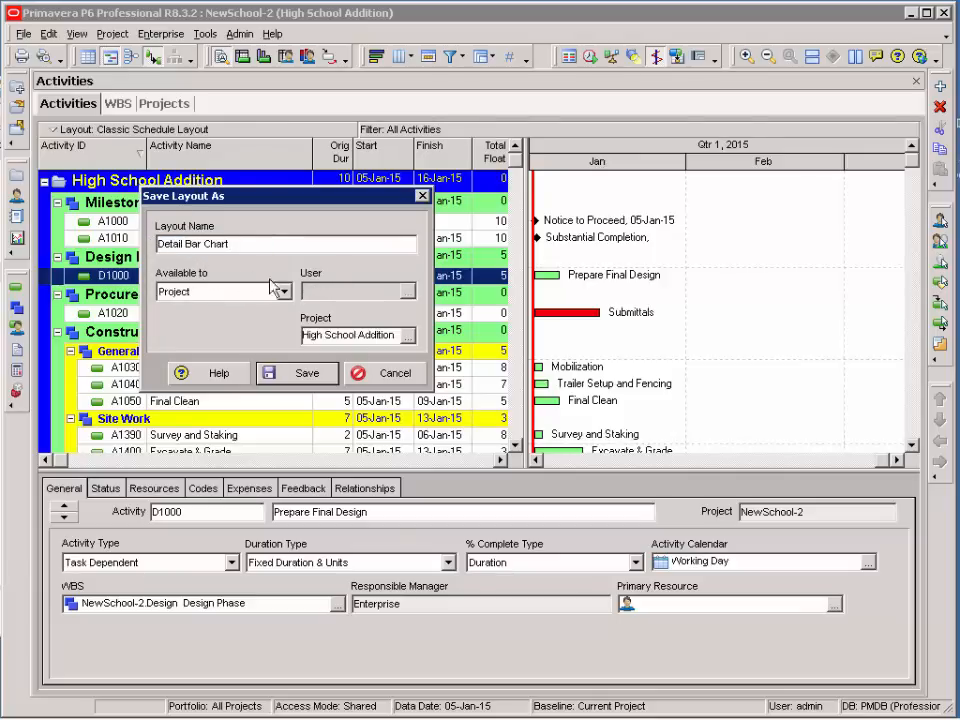
pyautogui.click(280, 291)
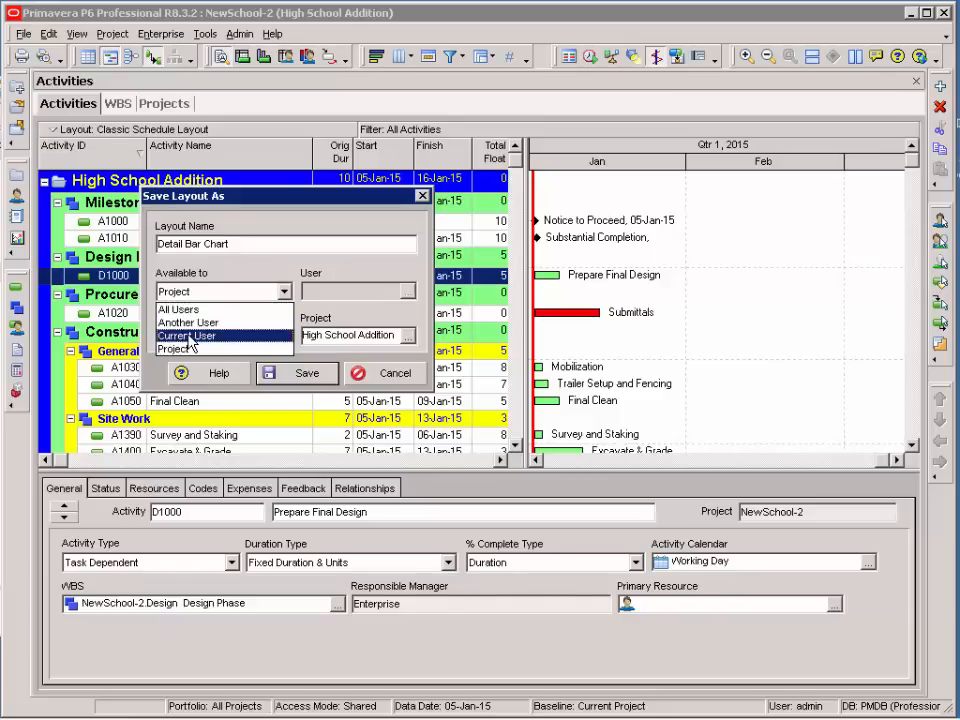
pyautogui.click(180, 349)
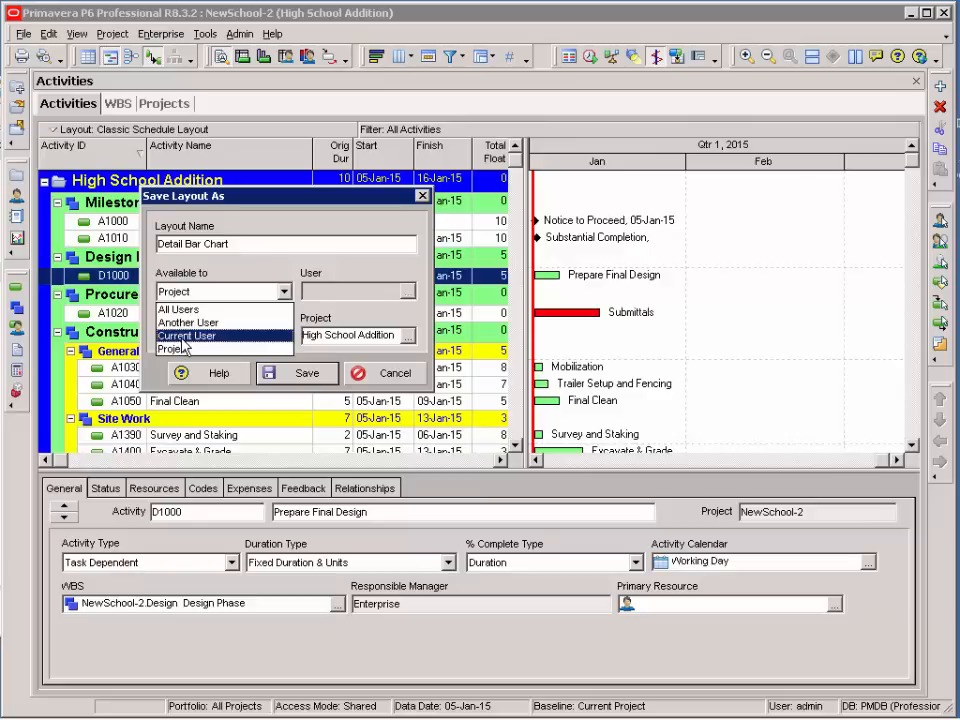
pyautogui.click(188, 335)
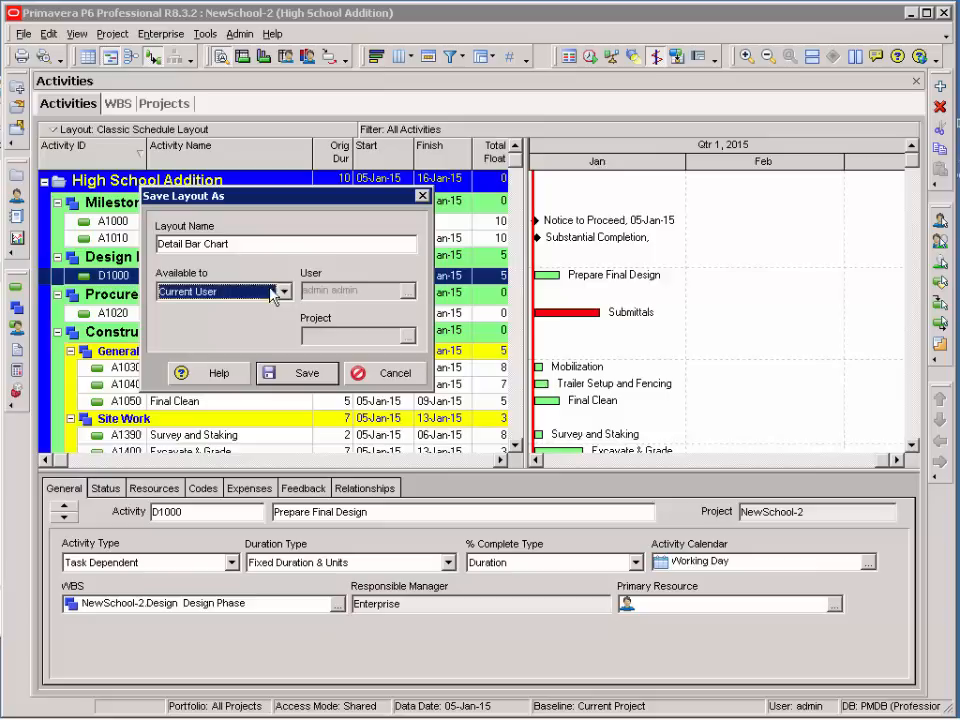
pyautogui.click(283, 291)
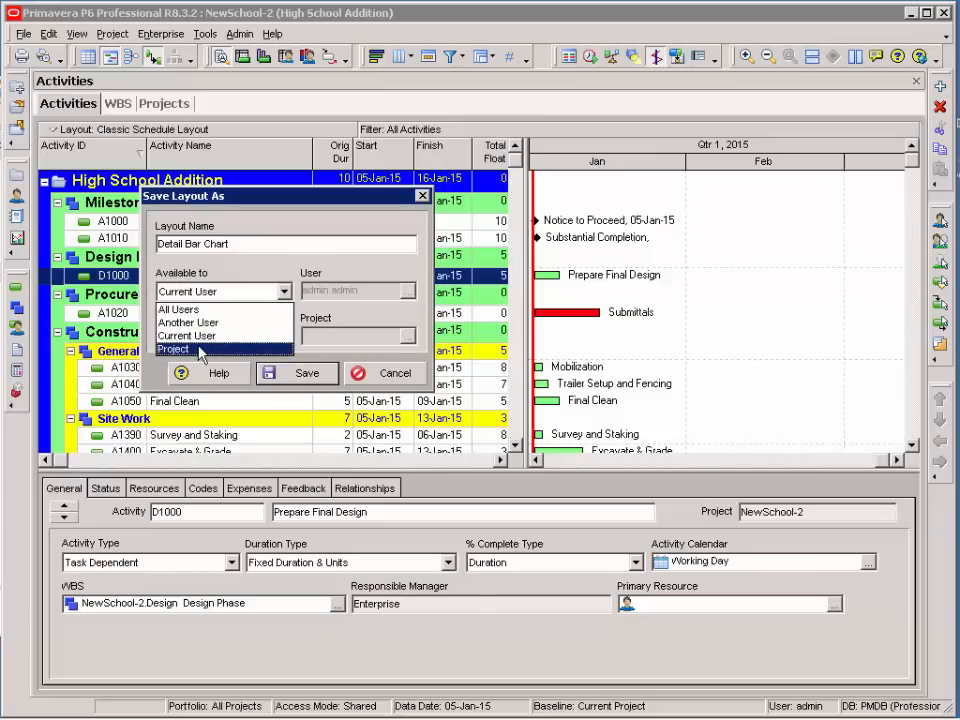
pyautogui.moveTo(188, 322)
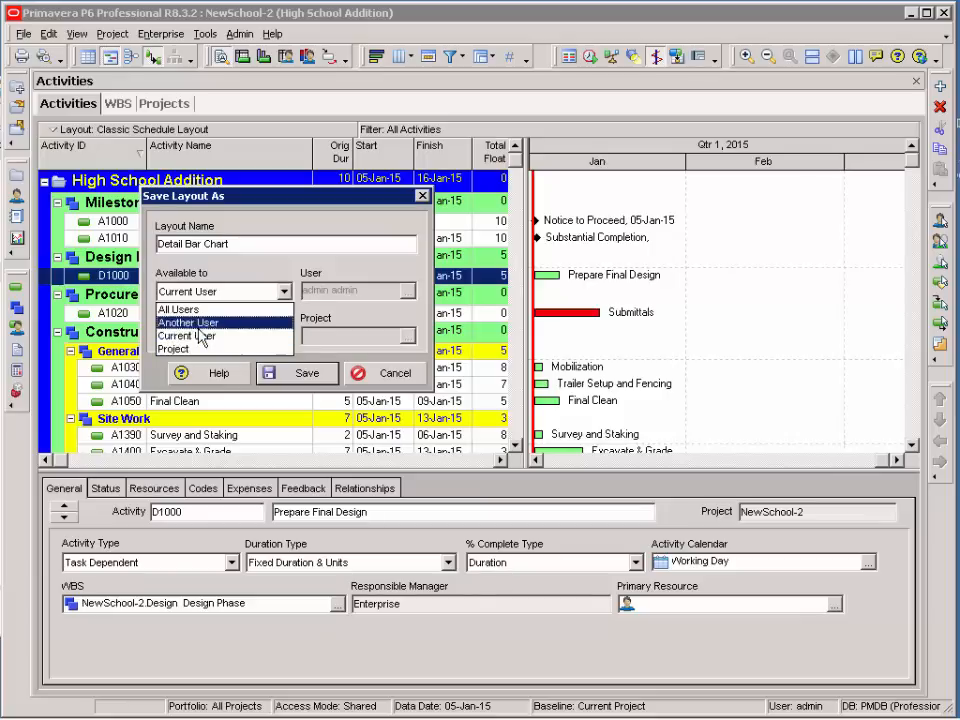
pyautogui.click(188, 336)
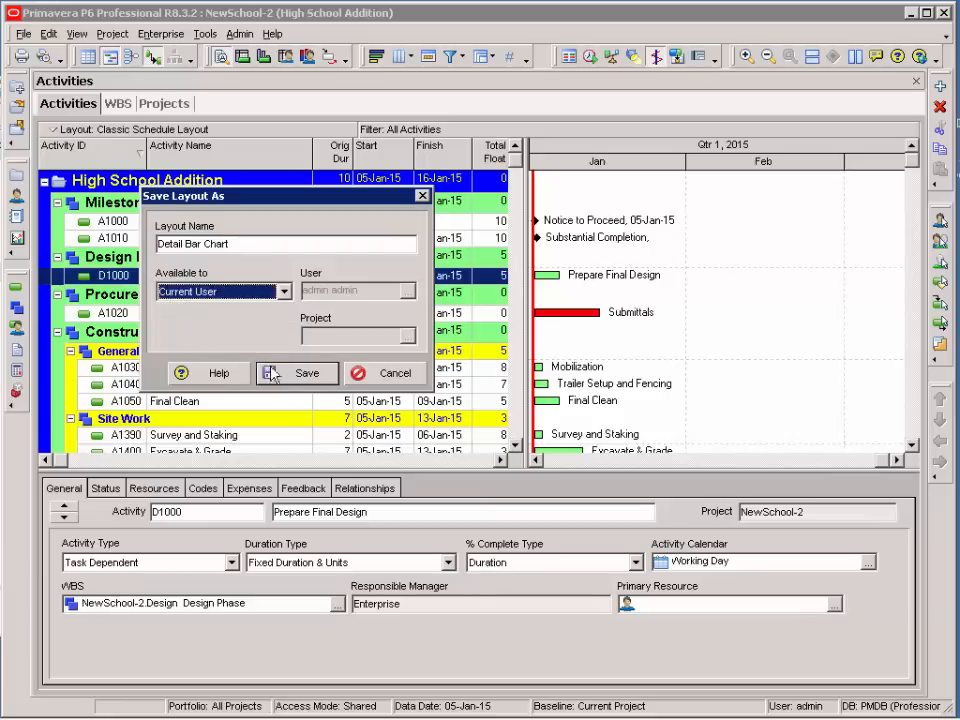
pyautogui.click(297, 372)
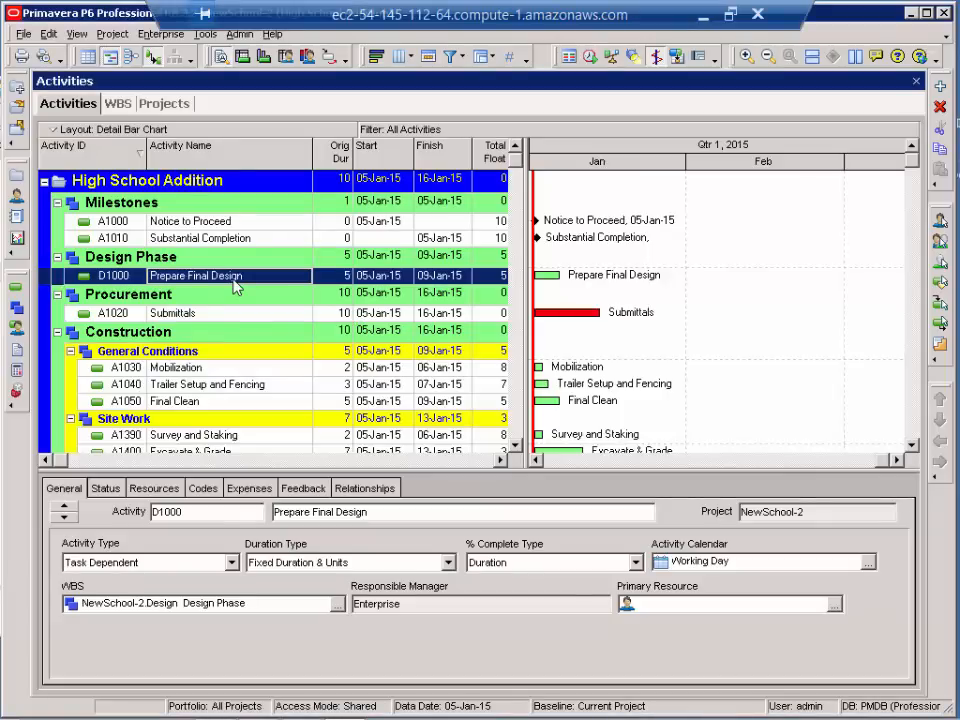
pyautogui.moveTo(197, 253)
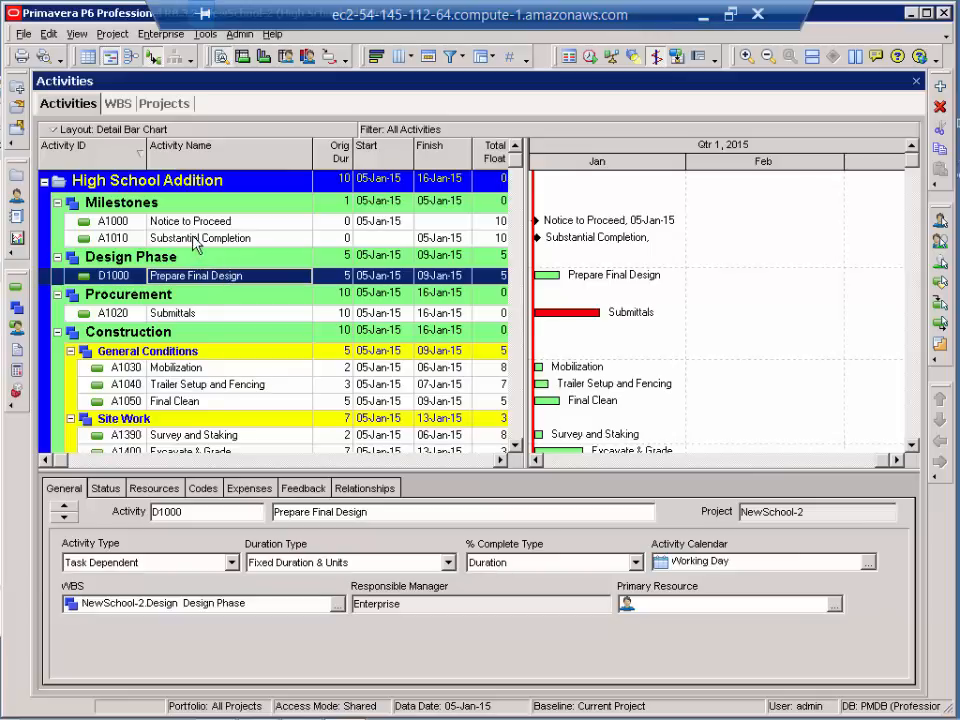
pyautogui.click(76, 33)
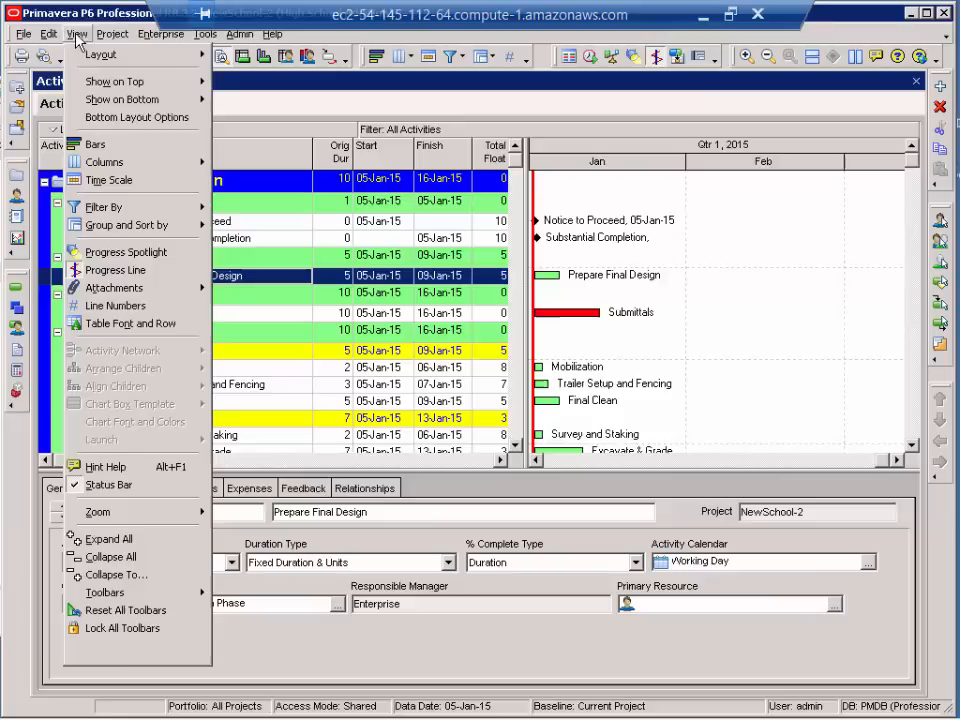
pyautogui.click(101, 54)
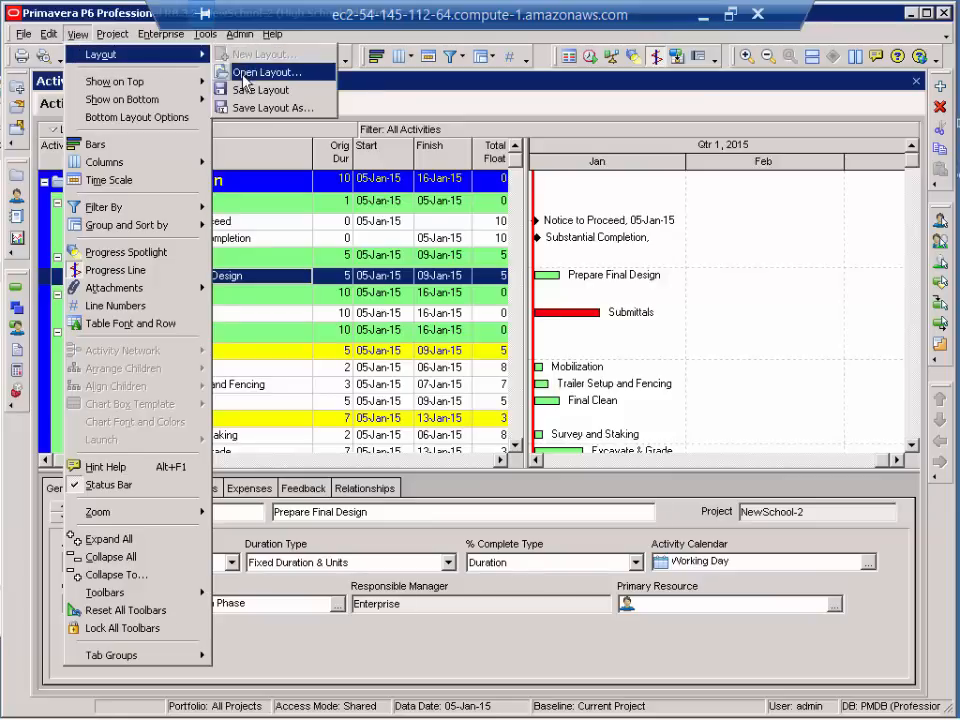
pyautogui.click(263, 72)
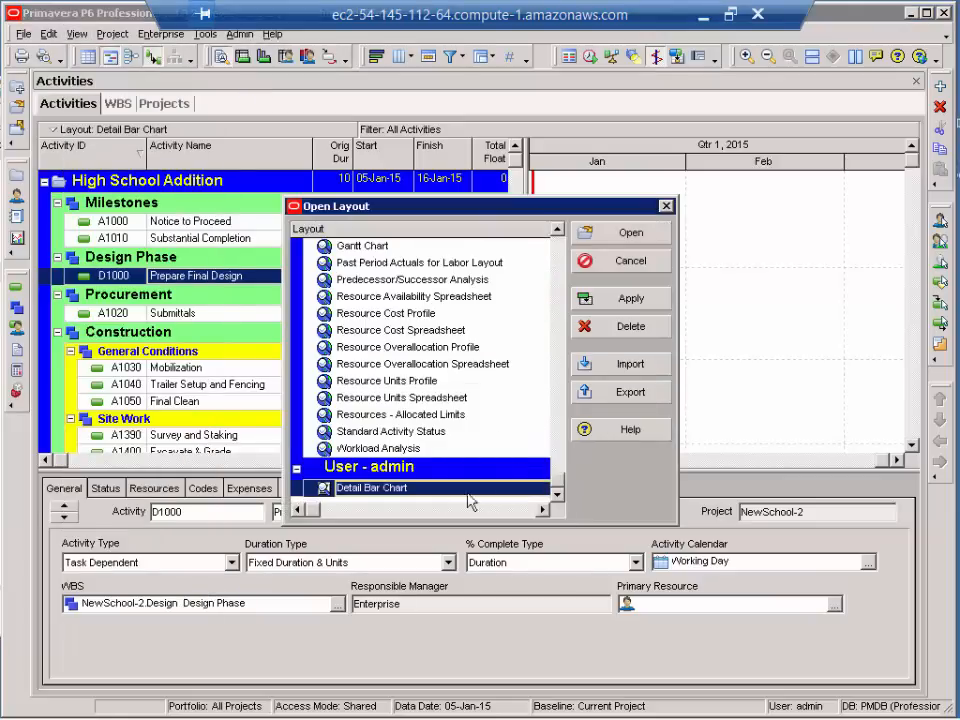
pyautogui.moveTo(337, 505)
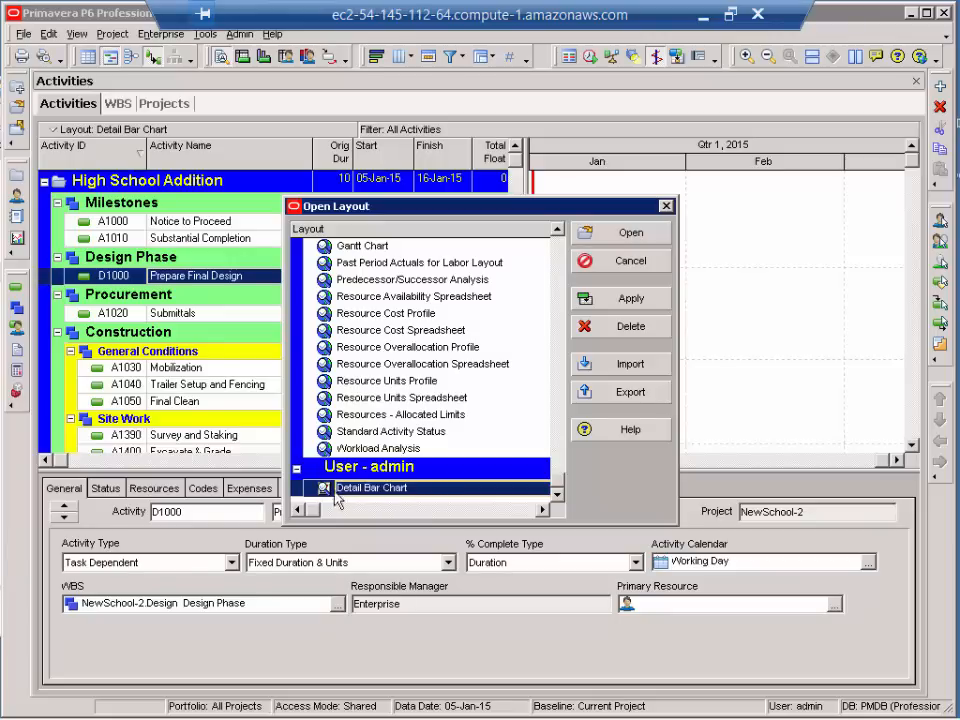
pyautogui.moveTo(430, 492)
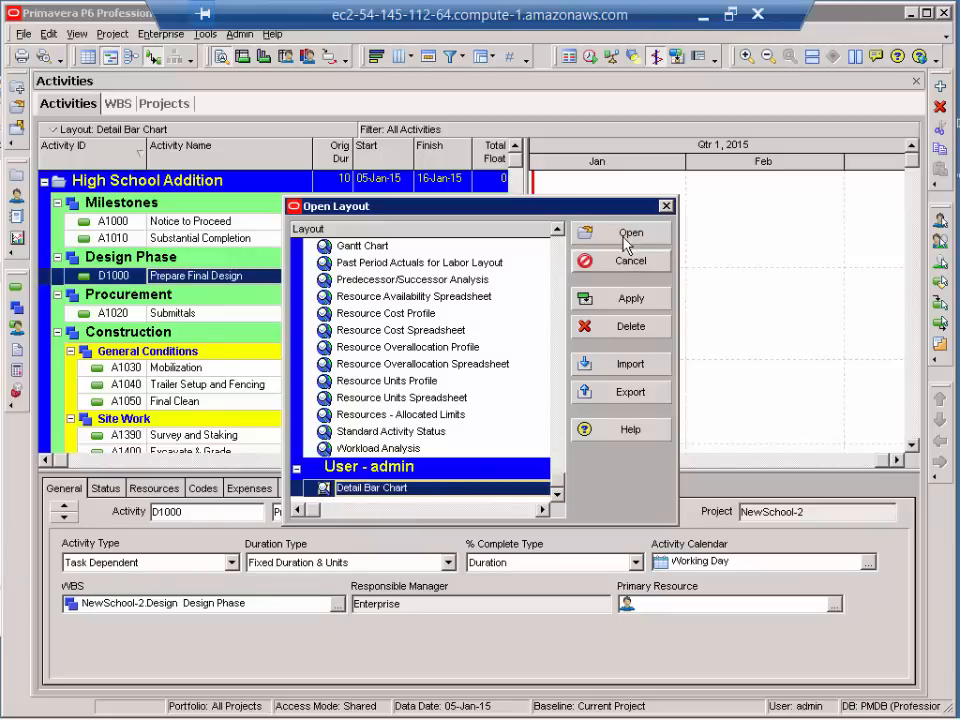
pyautogui.click(631, 232)
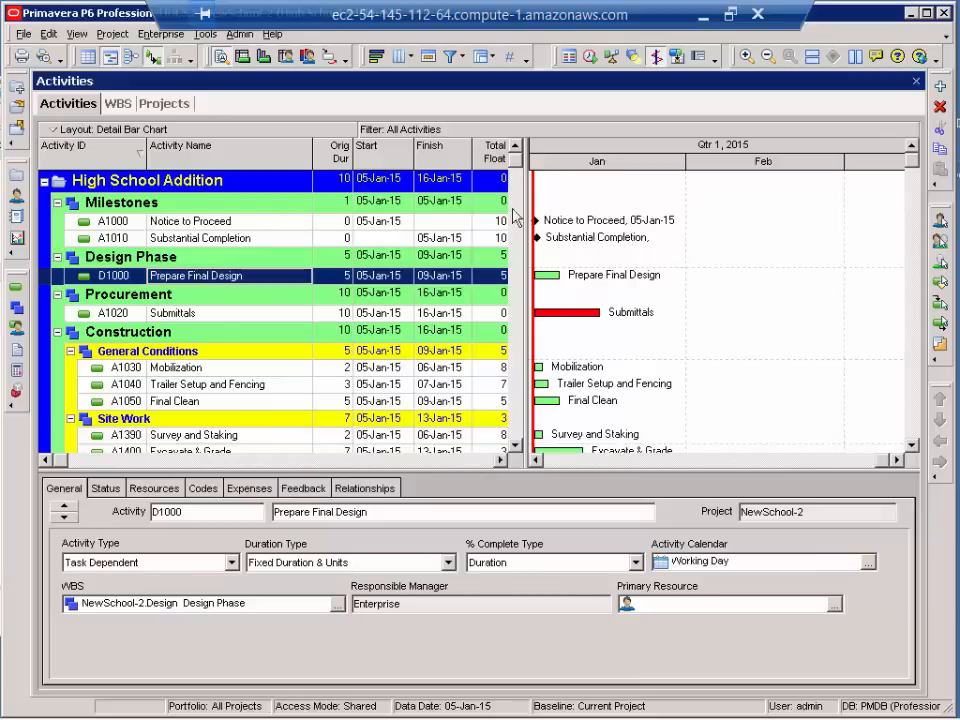